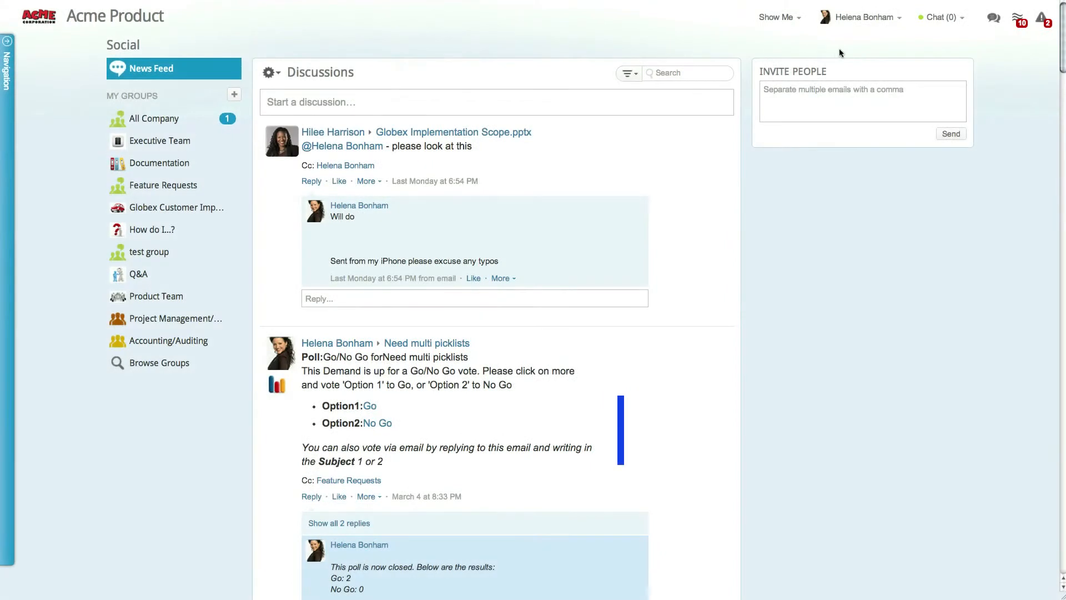
# - Save the organization's System Settings with Time Tracking approvals required and managers able to approve timesheets
pyautogui.click(859, 16)
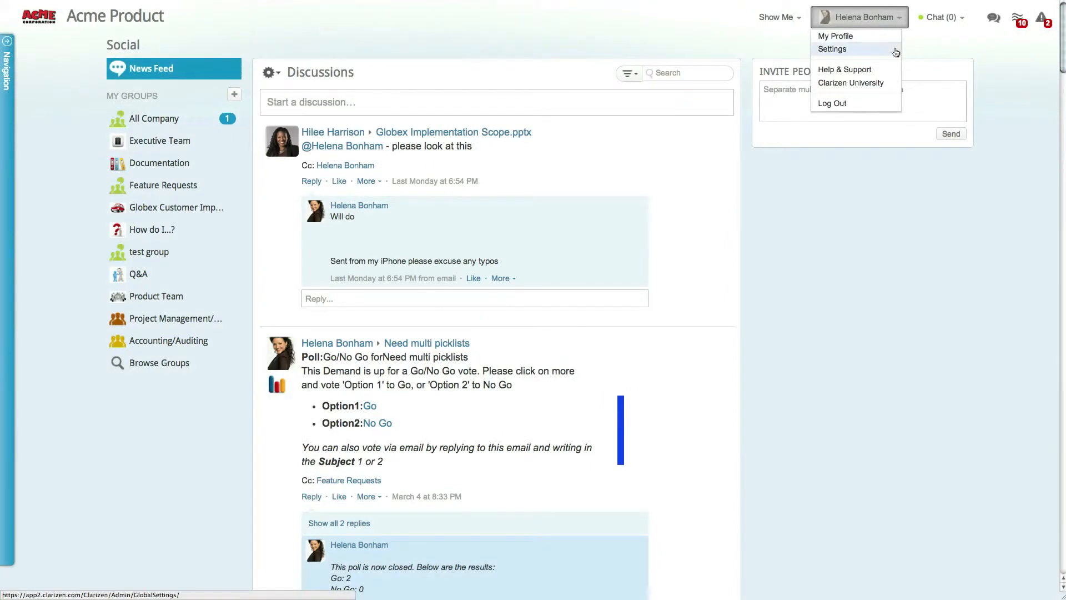
pyautogui.click(832, 49)
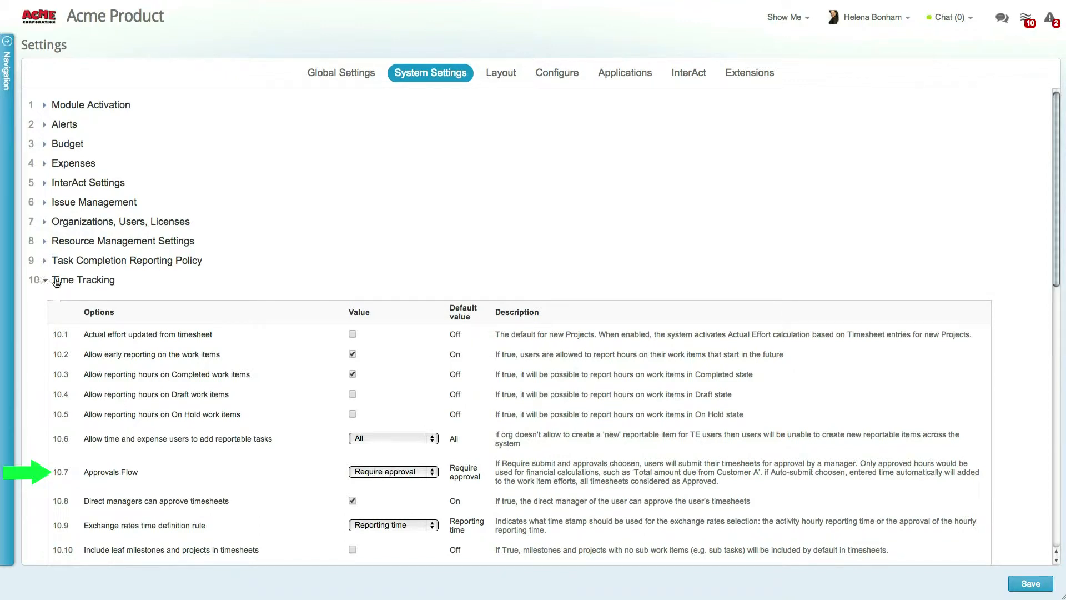
pyautogui.scroll(-3)
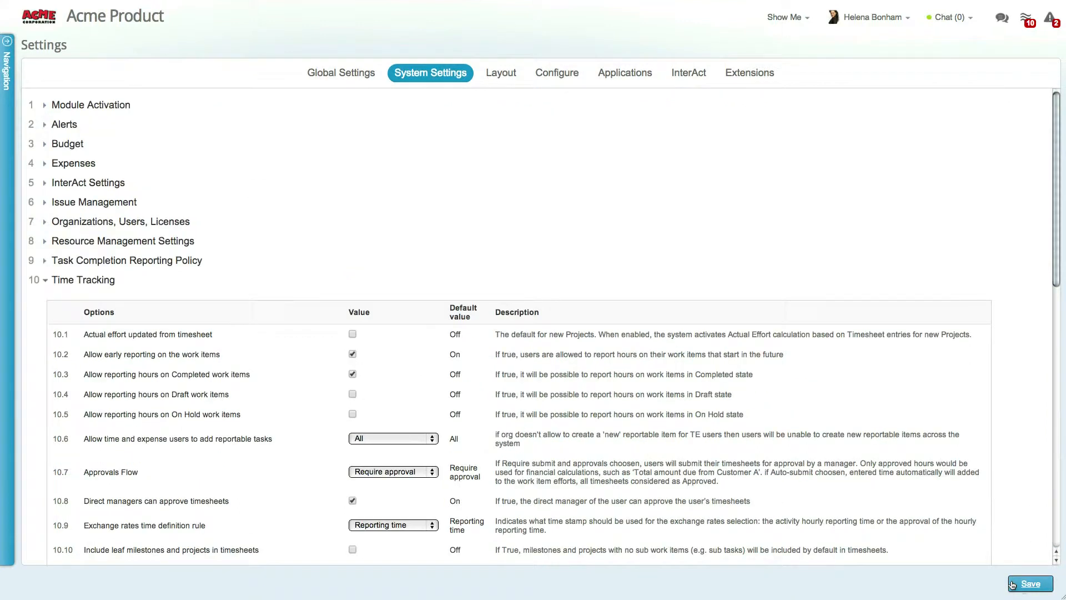
pyautogui.click(1028, 583)
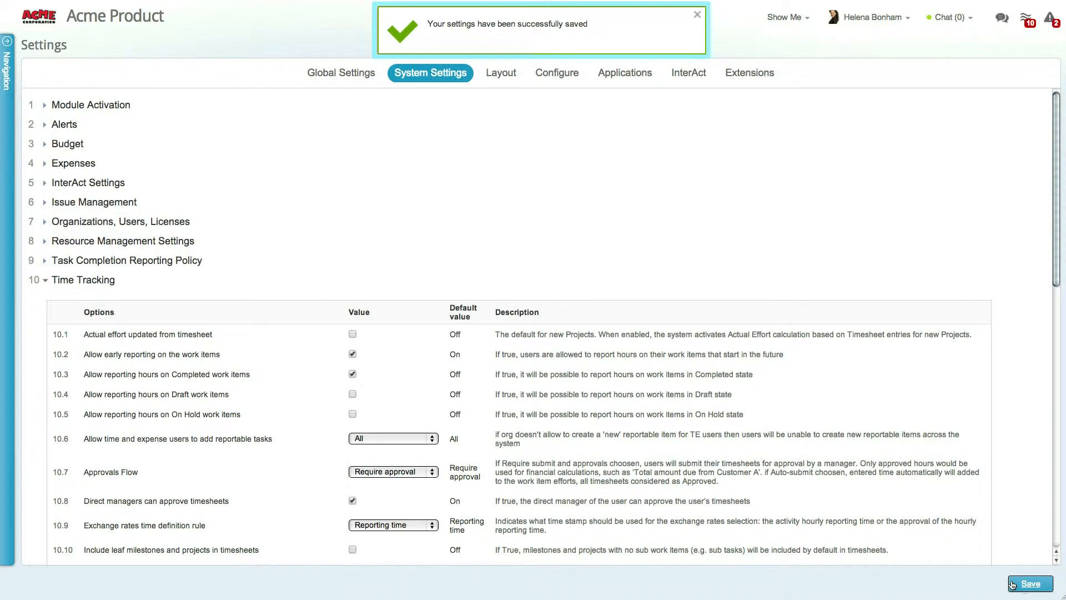
pyautogui.click(696, 15)
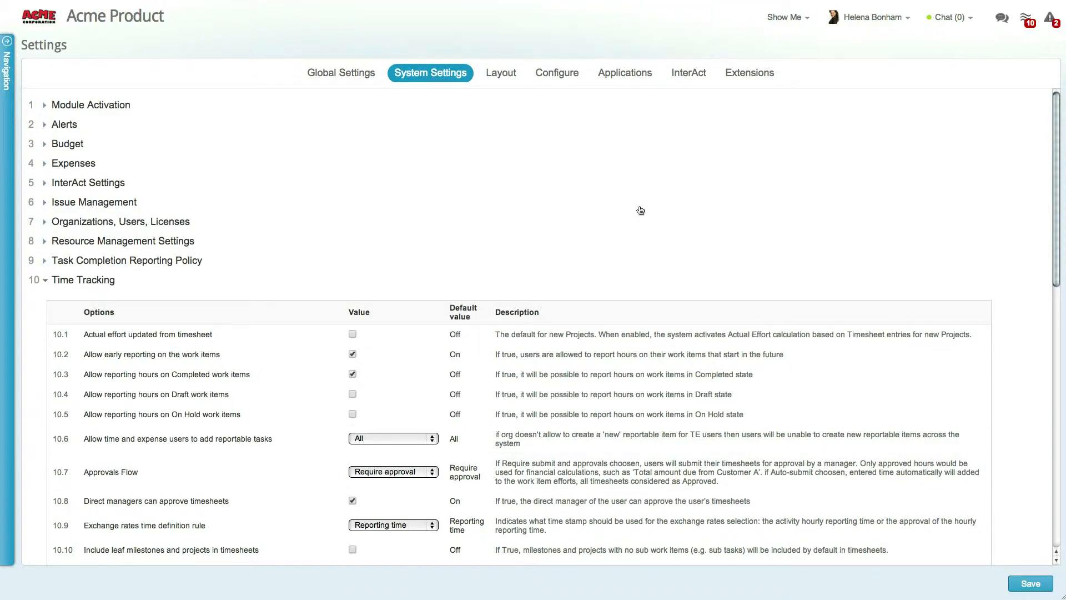
# - Show the Milestone work item's Layout settings with its Field Layout options expanded
pyautogui.click(500, 73)
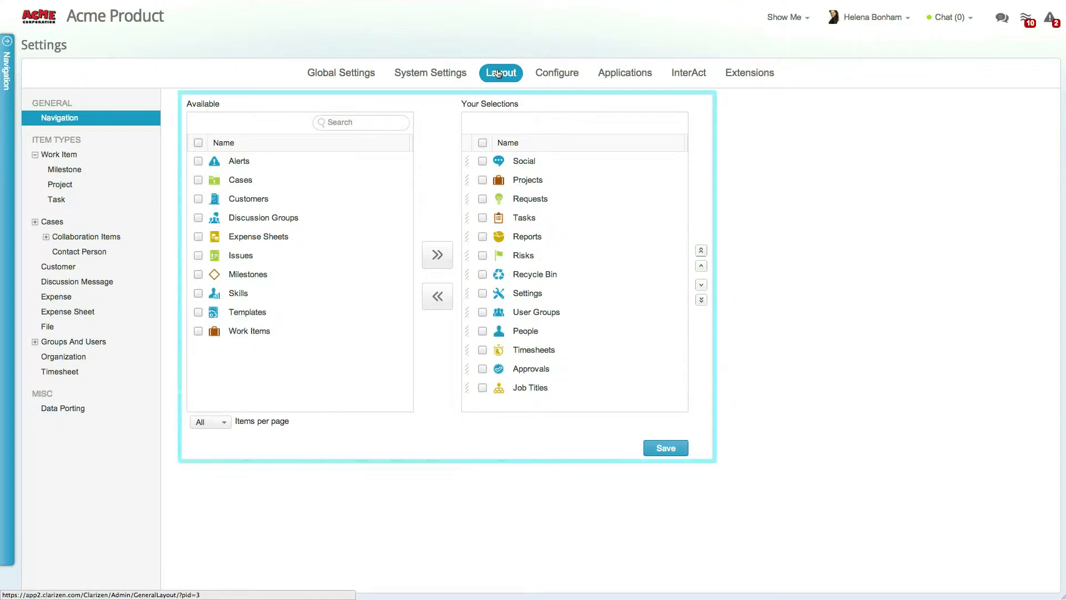
pyautogui.click(64, 168)
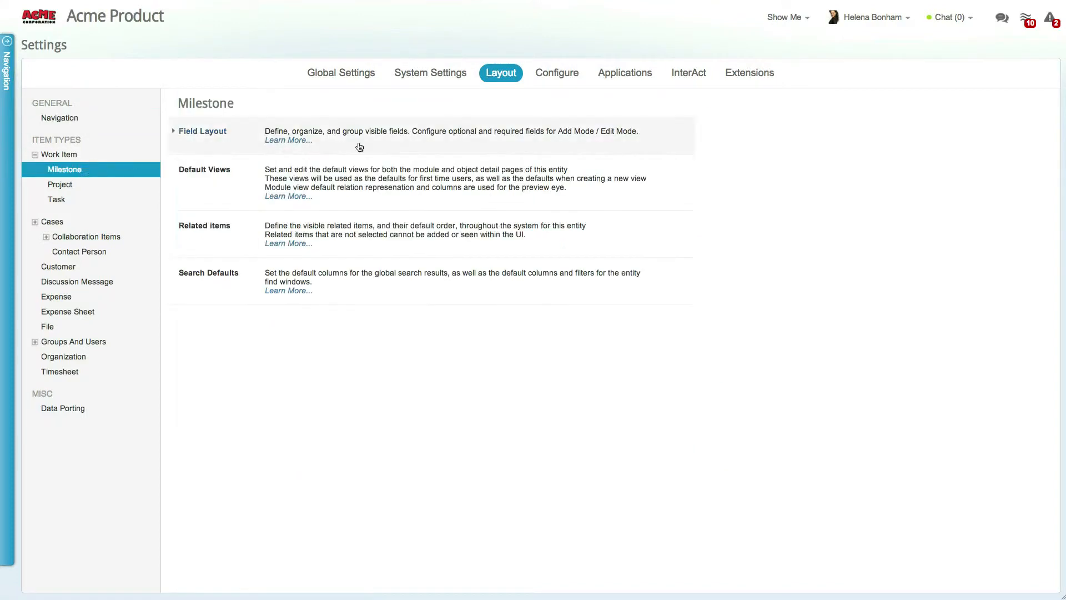
pyautogui.click(202, 131)
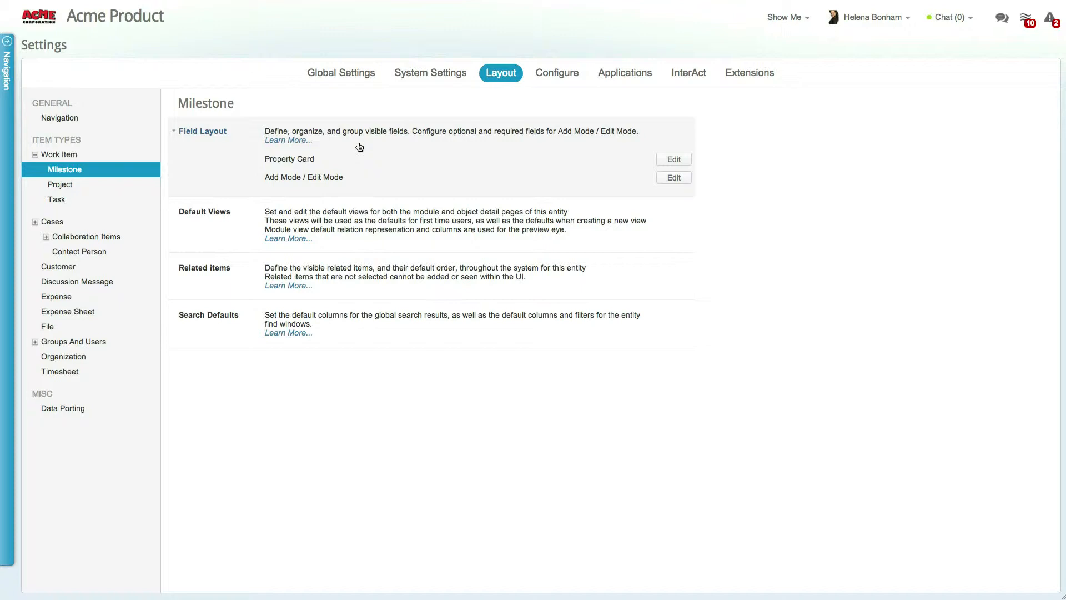
pyautogui.click(341, 74)
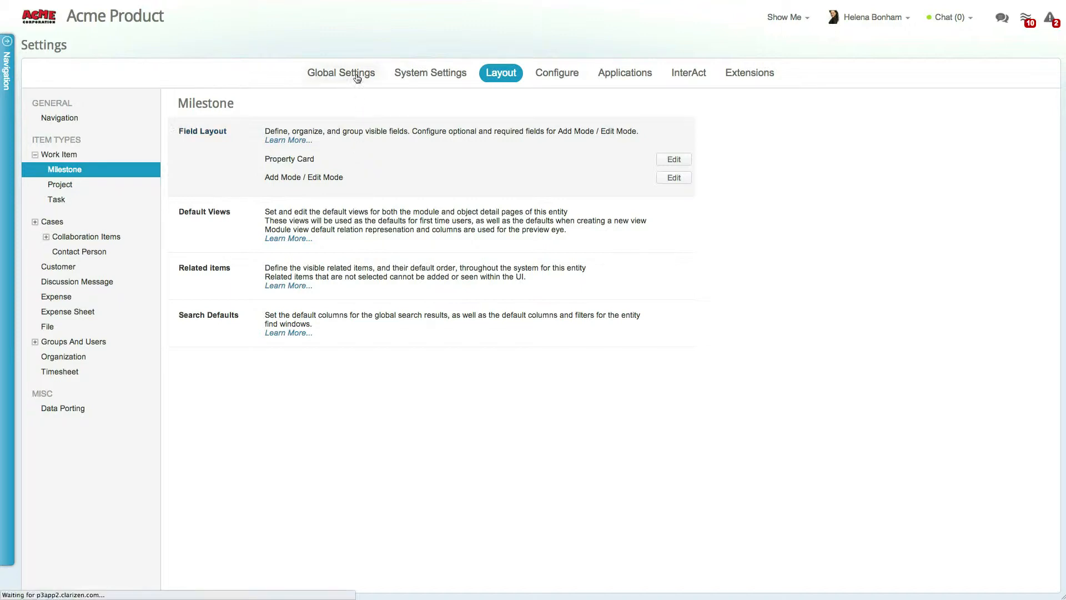
# - Review the Acme Product Global Settings including its Custom CSS field
pyautogui.click(341, 73)
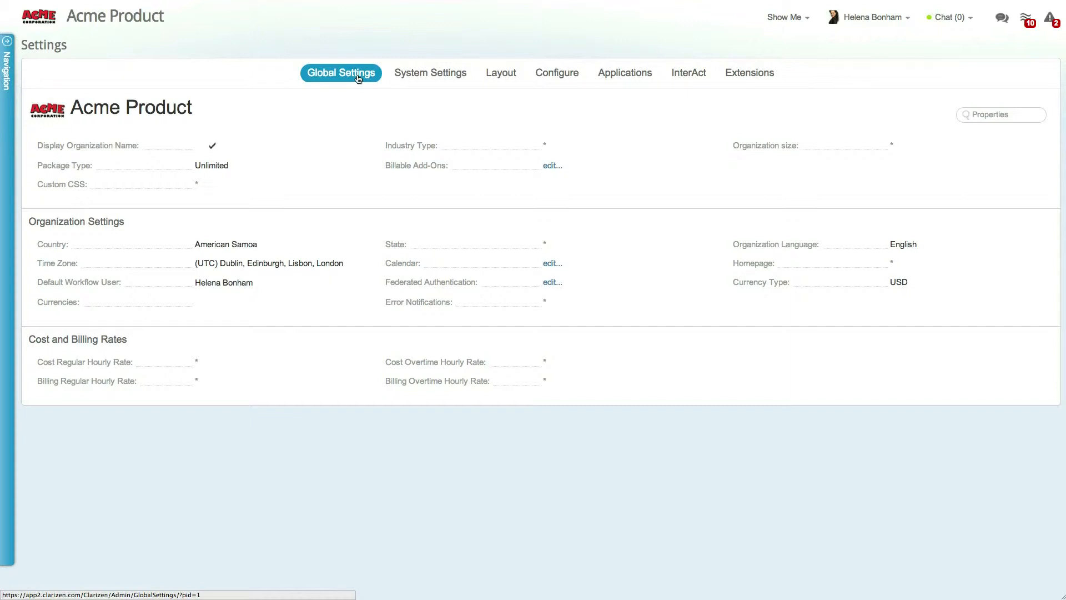
pyautogui.moveTo(340, 104)
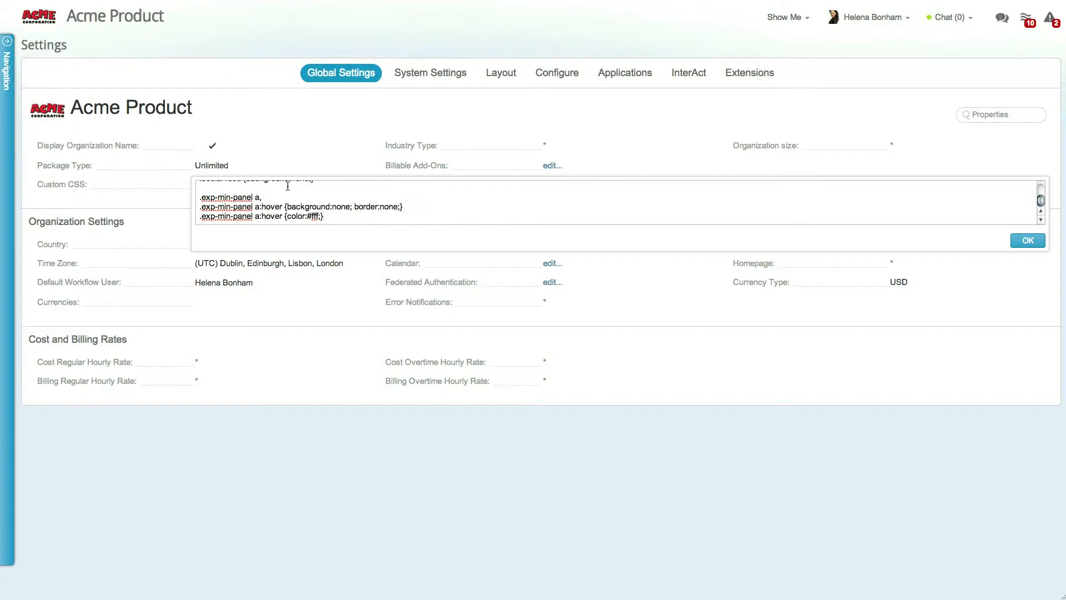
pyautogui.click(1027, 240)
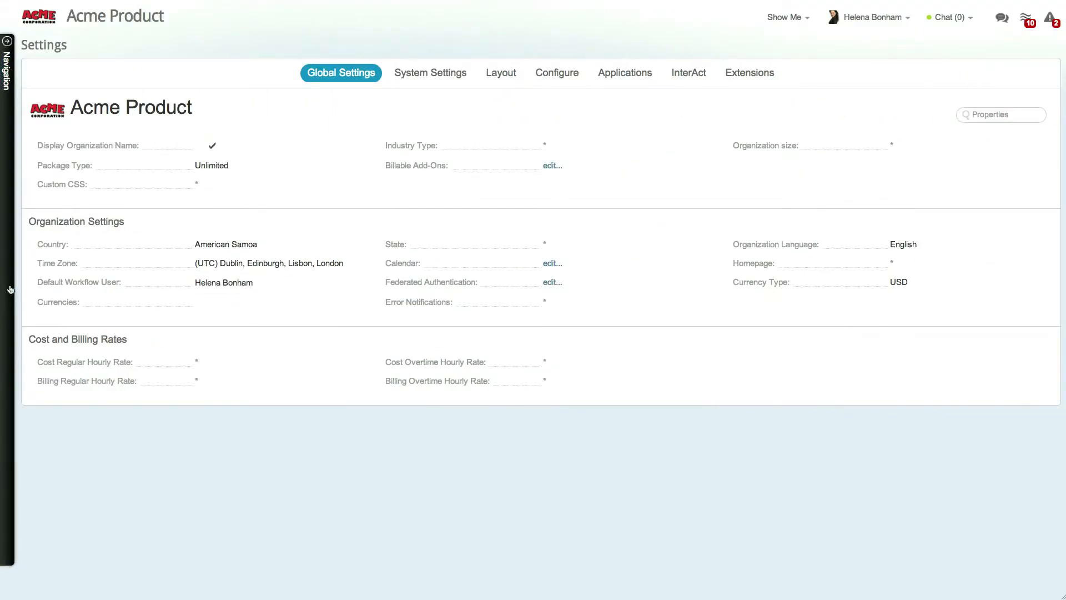
# - Browse User Groups, then view the Sales Rep job title's cost and billing rates
pyautogui.click(7, 41)
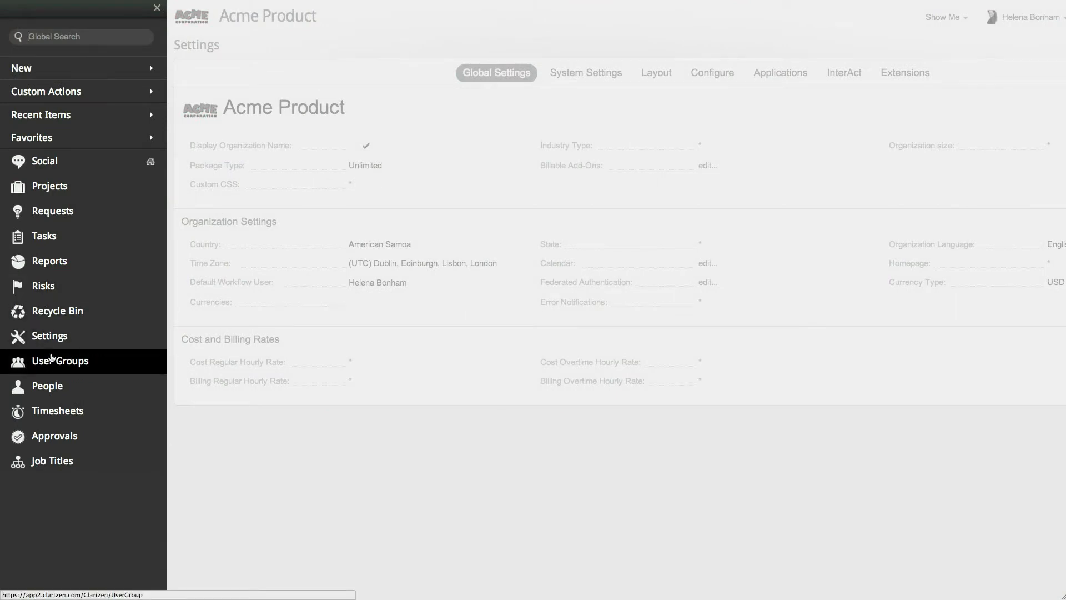
pyautogui.click(60, 360)
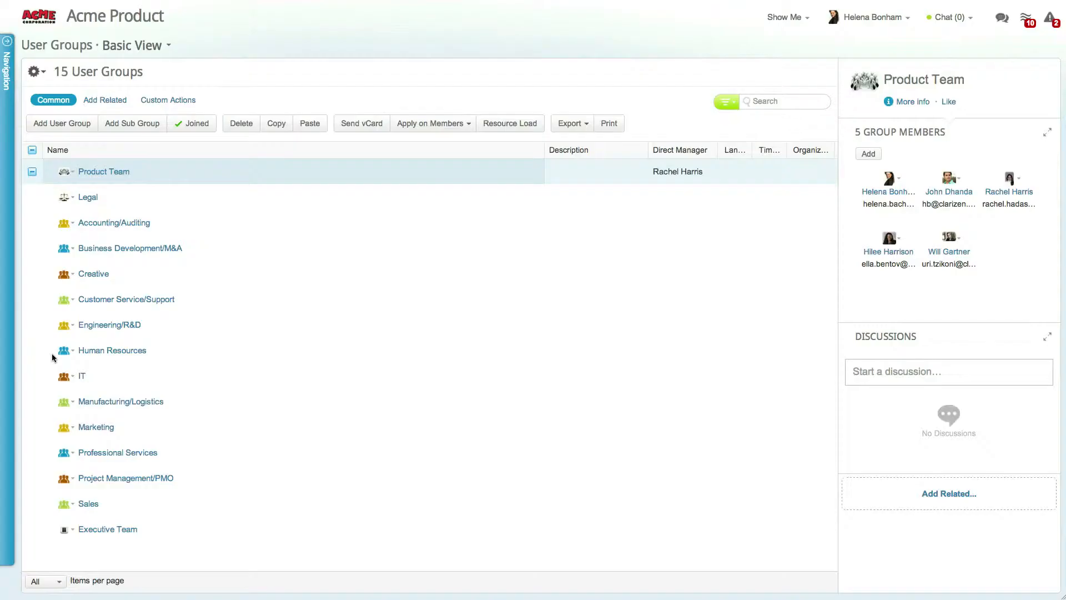
pyautogui.click(911, 101)
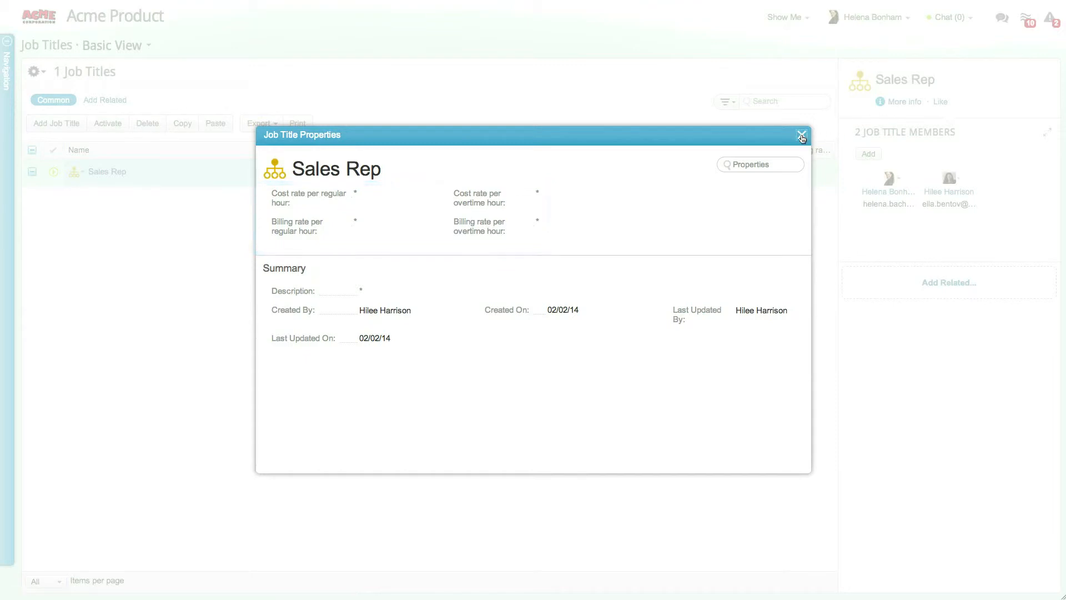
pyautogui.click(800, 134)
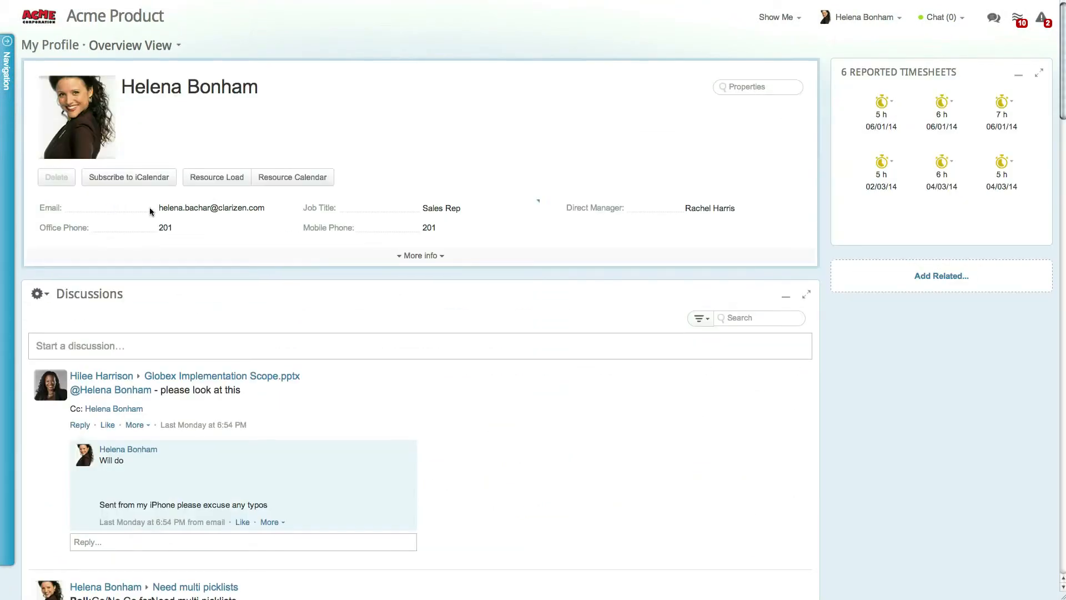
pyautogui.click(419, 256)
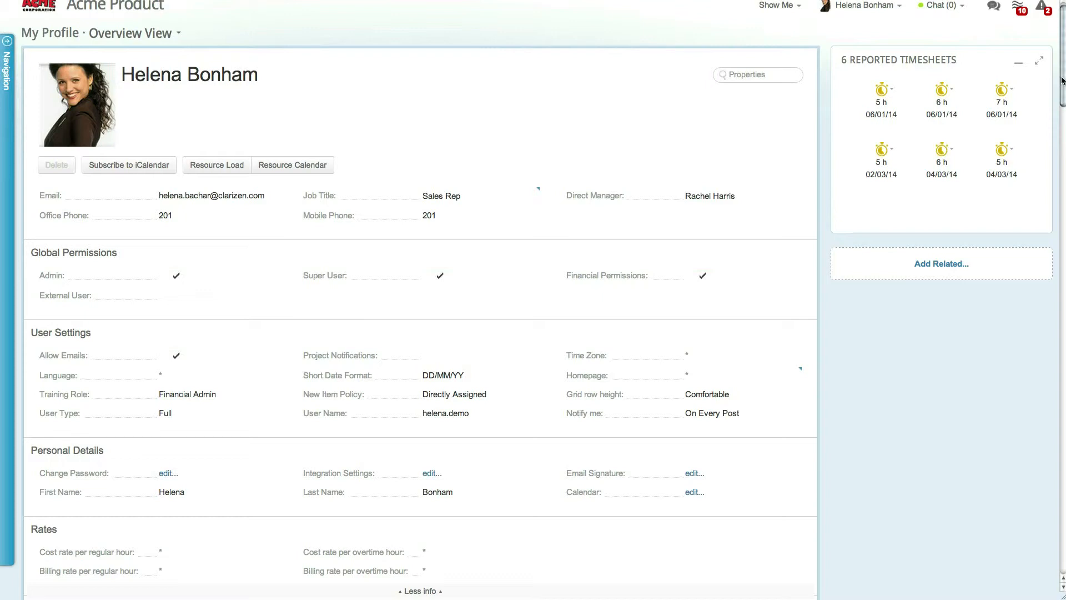
pyautogui.click(741, 354)
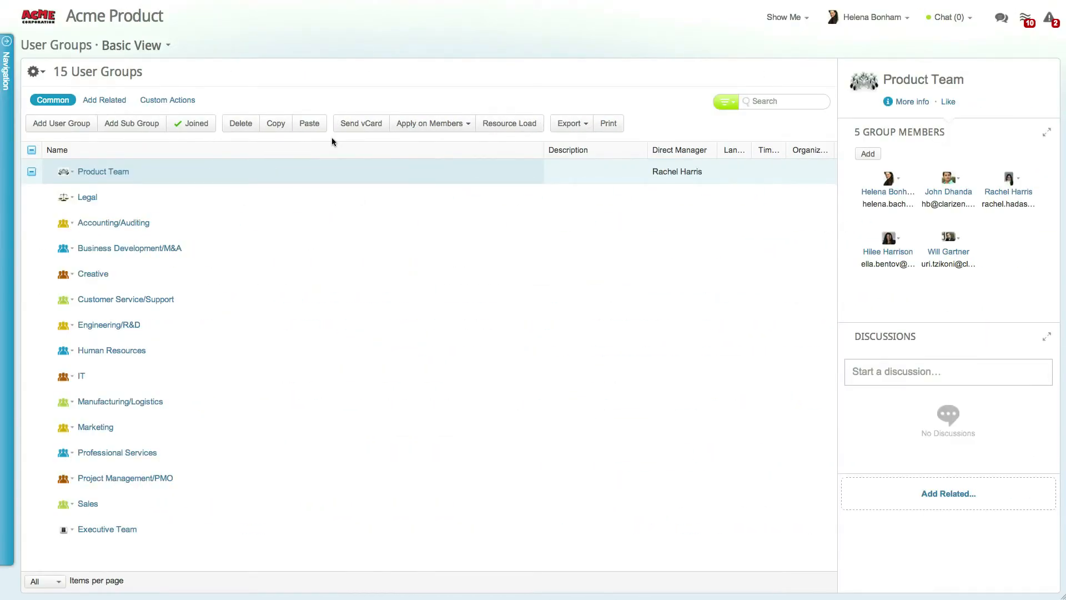
# - List the Apply on Members choices: time zone, language, calendar, direct manager, homepage
pyautogui.click(430, 124)
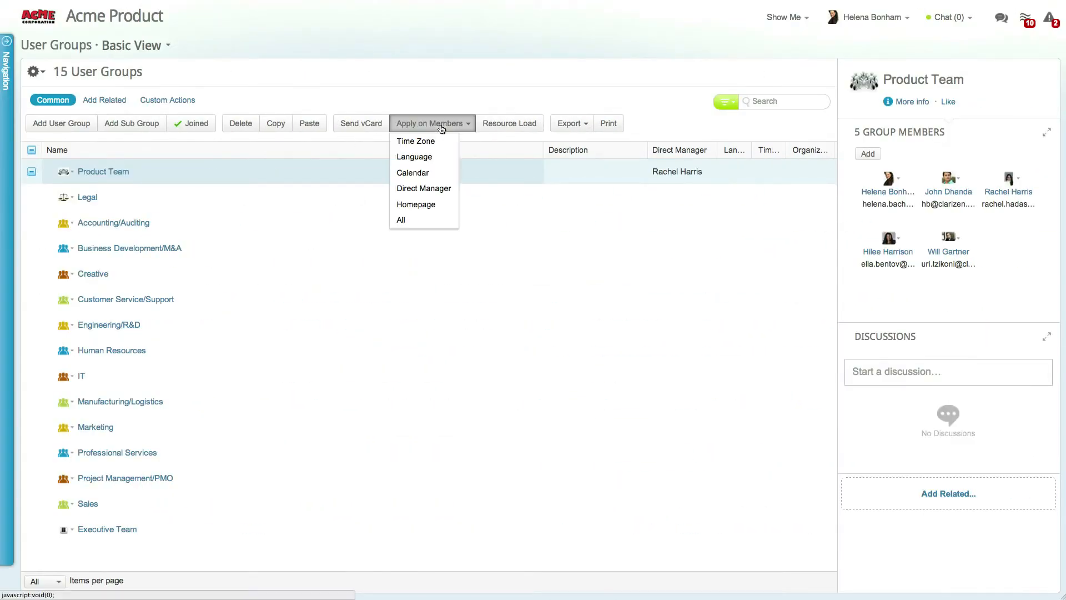
pyautogui.moveTo(415, 141)
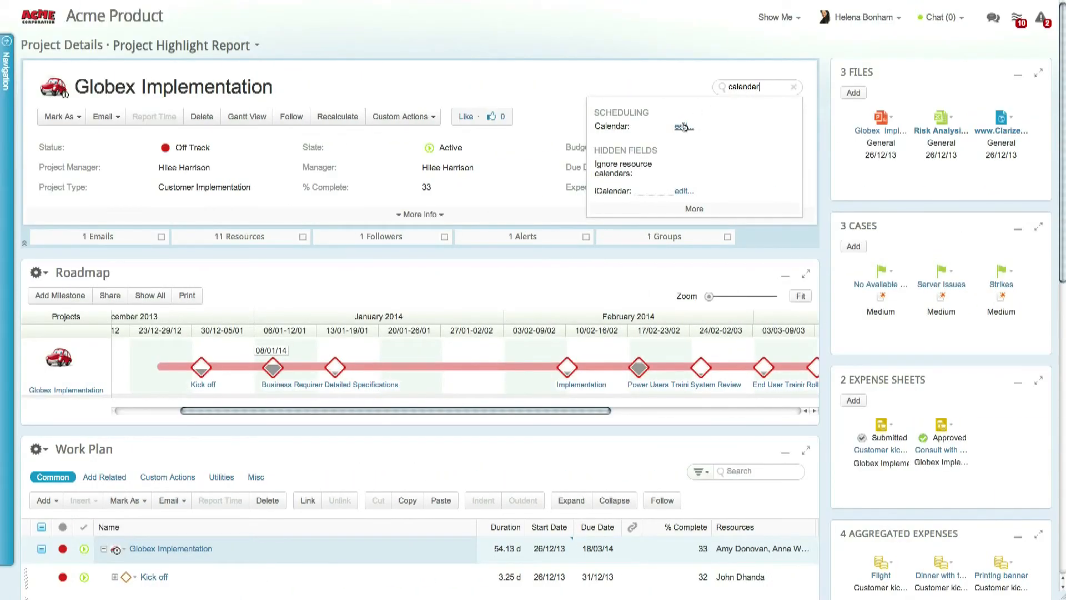
# - Check the Globex Implementation project's calendar and expand its full details to the Work Plan
pyautogui.click(683, 127)
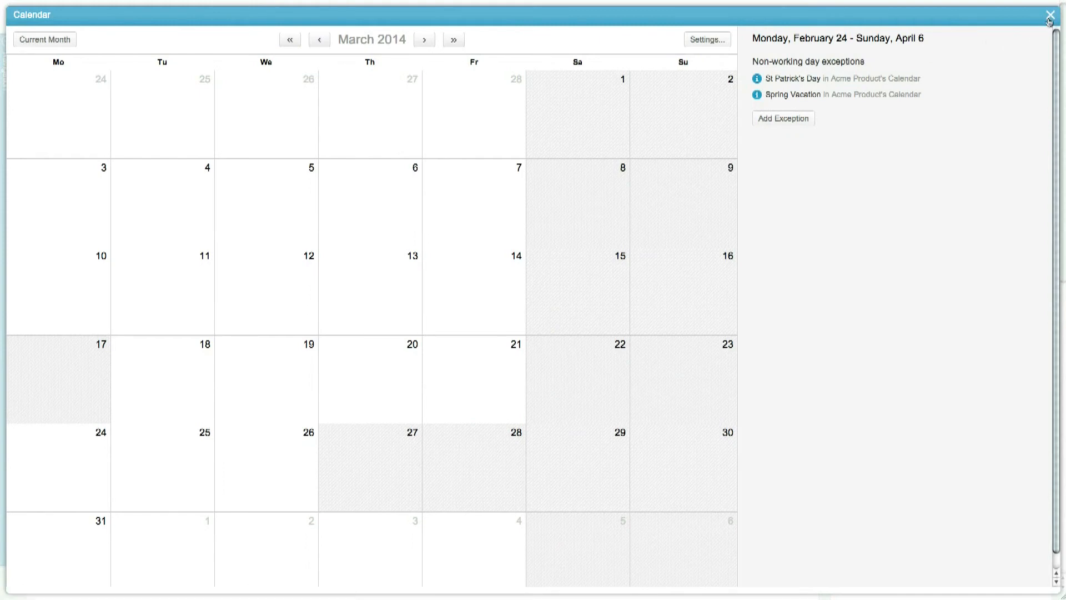
pyautogui.click(1049, 14)
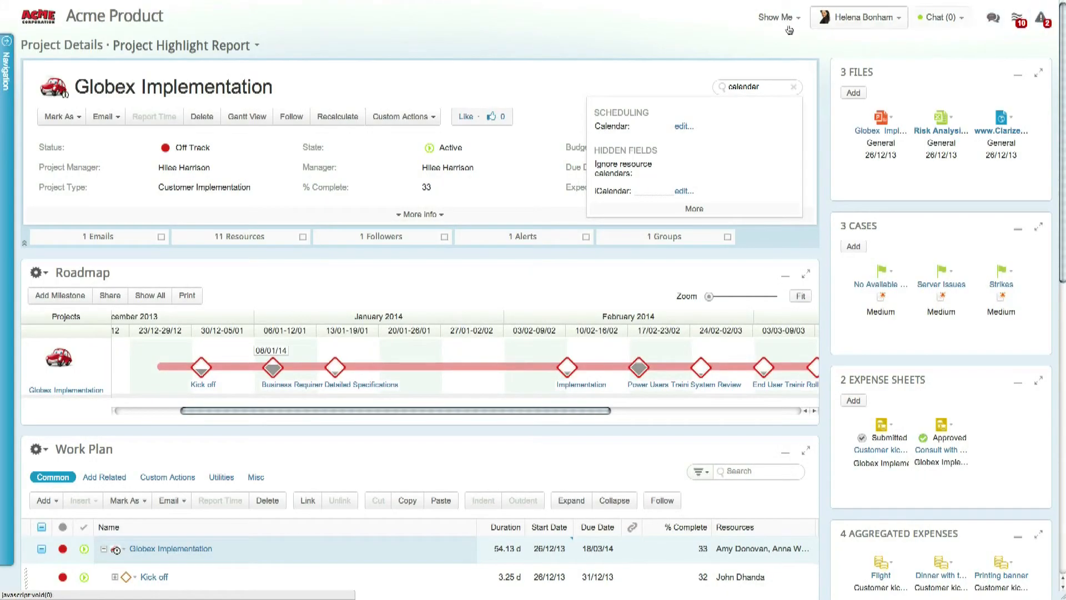
pyautogui.click(419, 214)
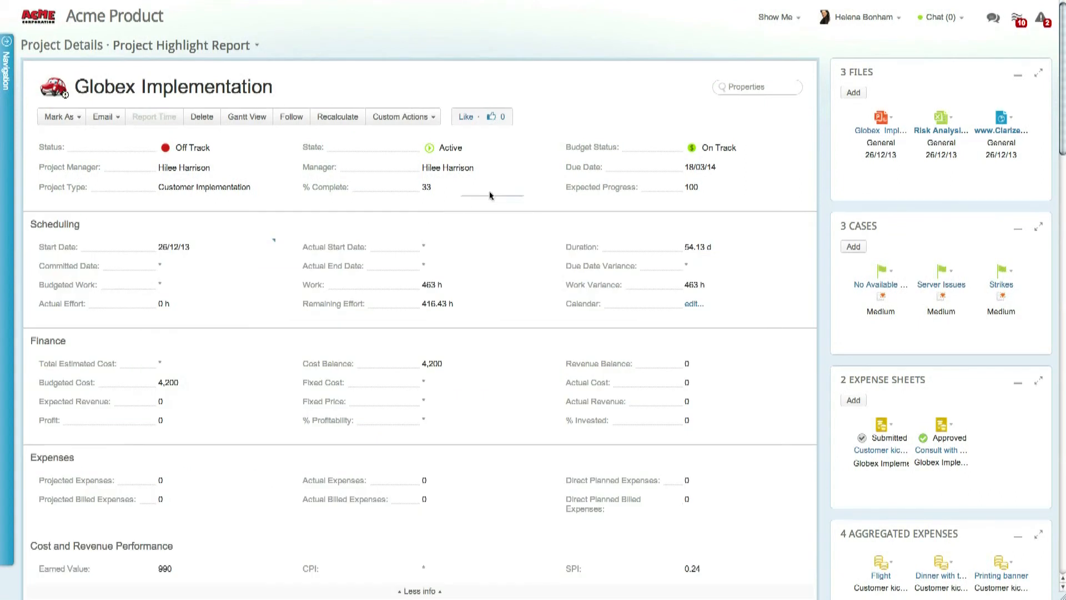
pyautogui.scroll(-3)
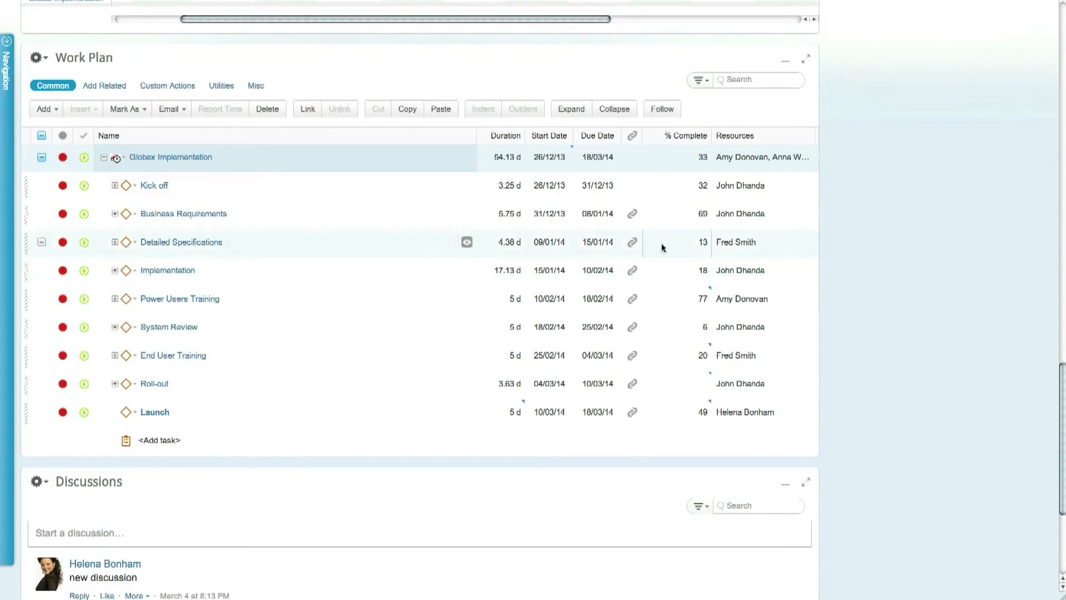
# - Bring up Prices and Rates for the Globex Implementation work item via the Misc actions
pyautogui.click(255, 85)
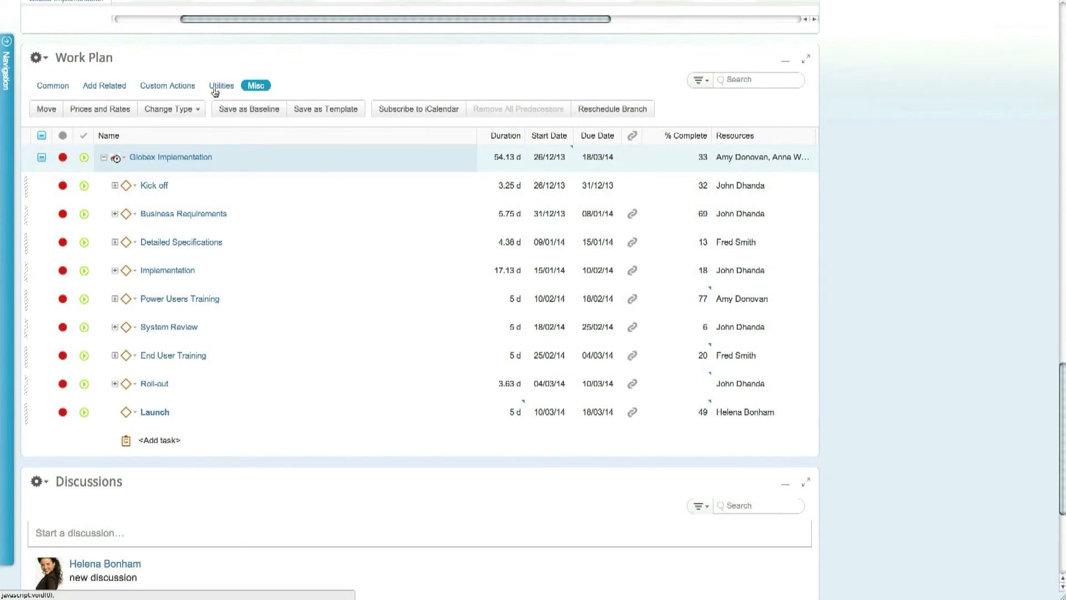
pyautogui.click(99, 109)
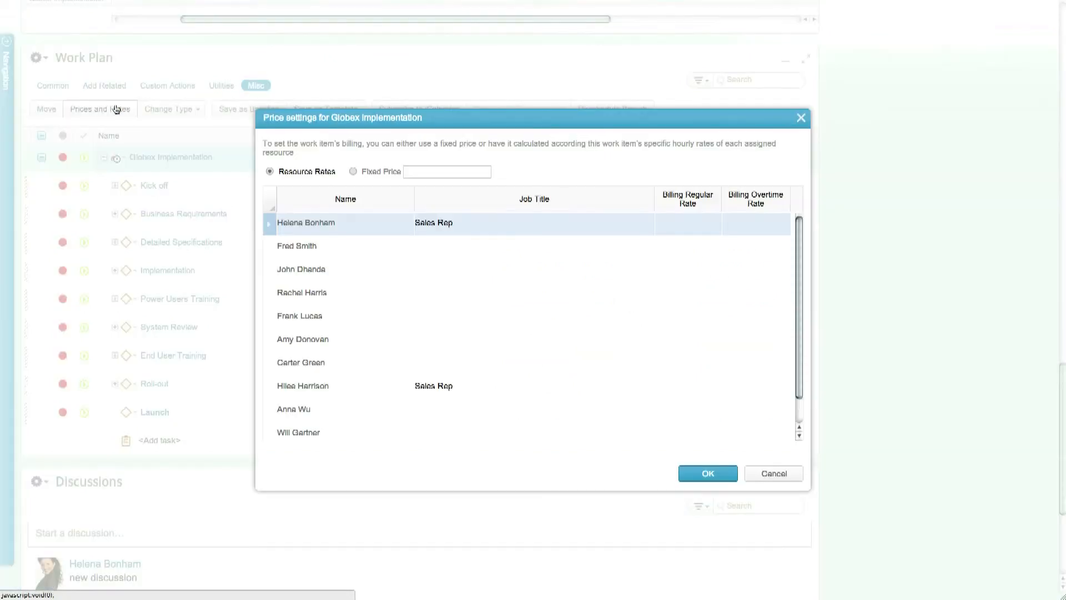